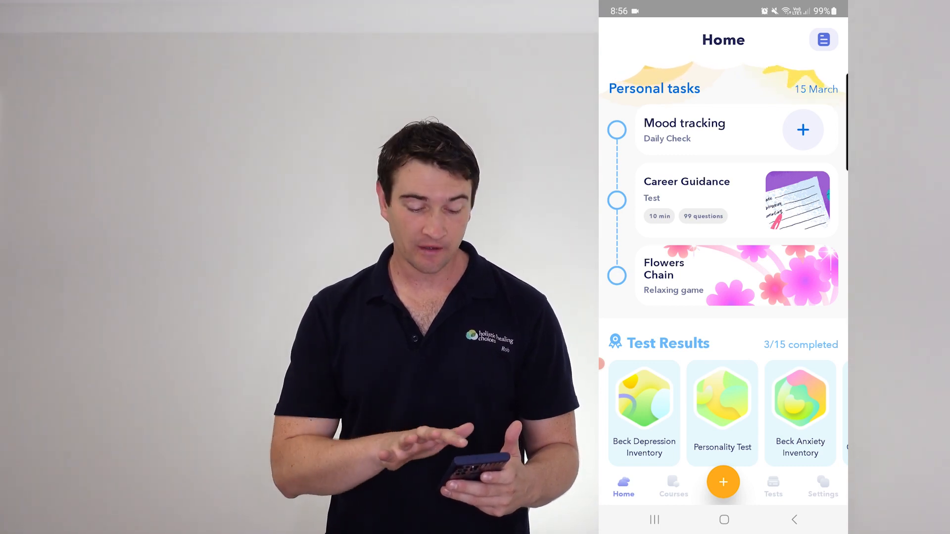
- Log today's mood as Unhappy with work tagged as the activity and save the entry
{"action": "left_click", "coordinate": [802, 129]}
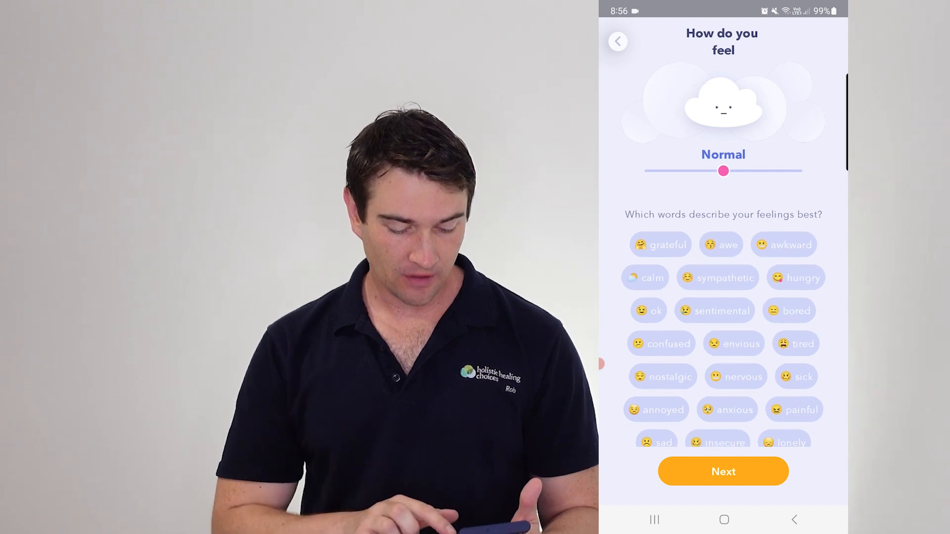
{"action": "scroll", "scroll_direction": "down", "scroll_amount": 3}
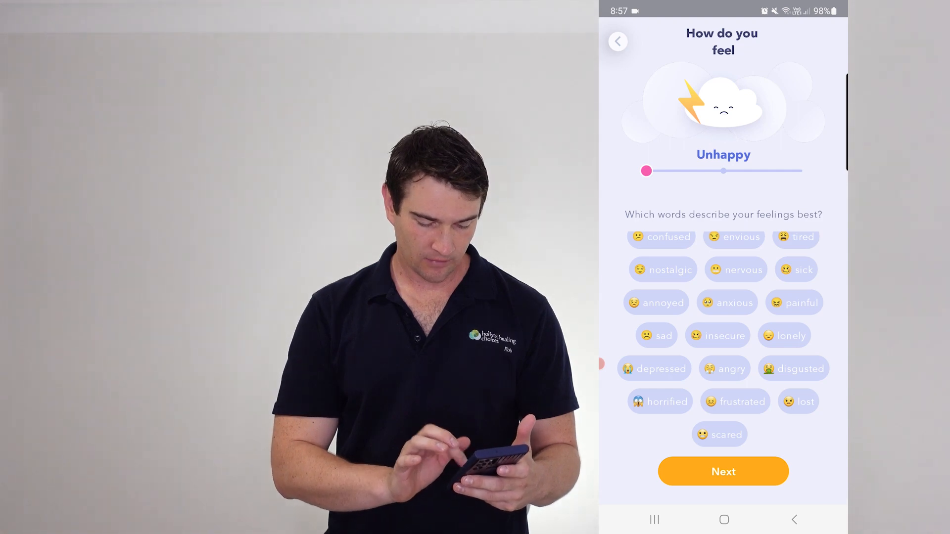
{"action": "left_click", "coordinate": [722, 471]}
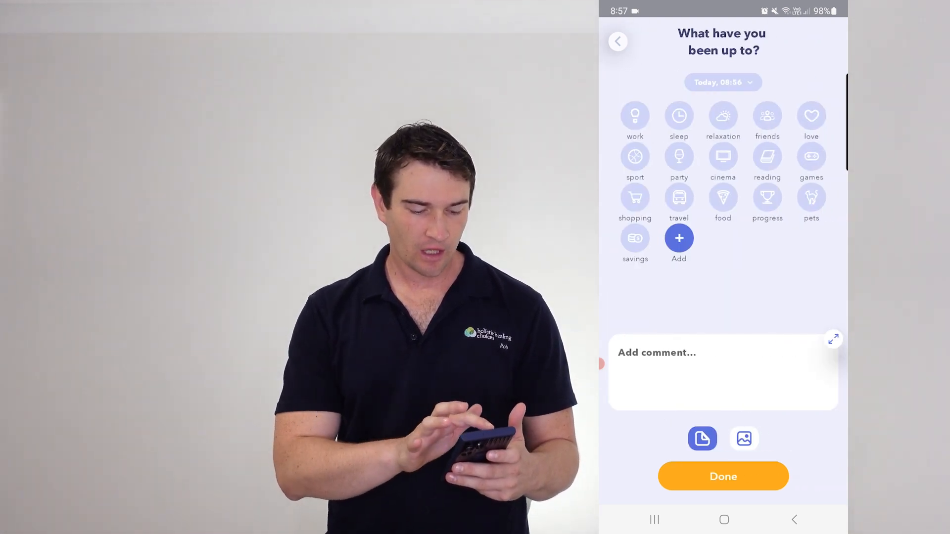
{"action": "left_click", "coordinate": [634, 117]}
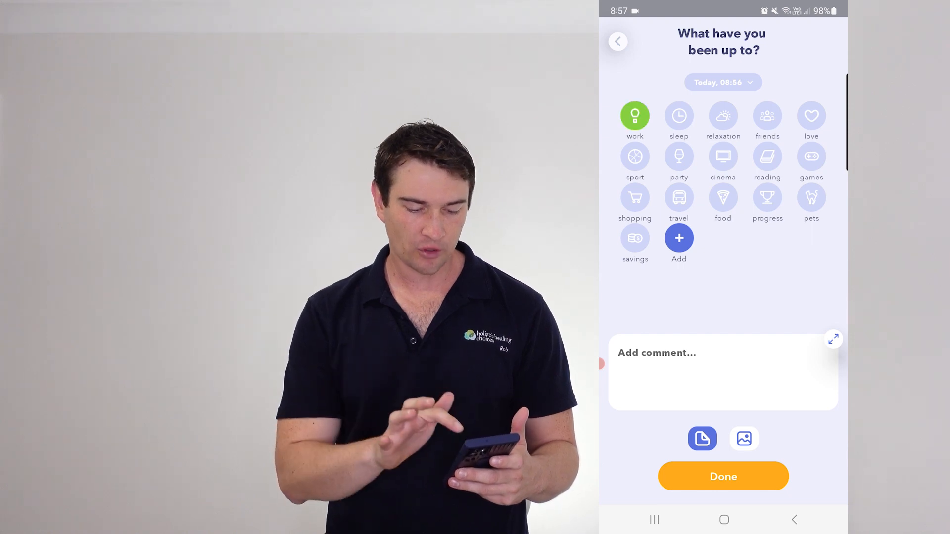
{"action": "left_click", "coordinate": [679, 116]}
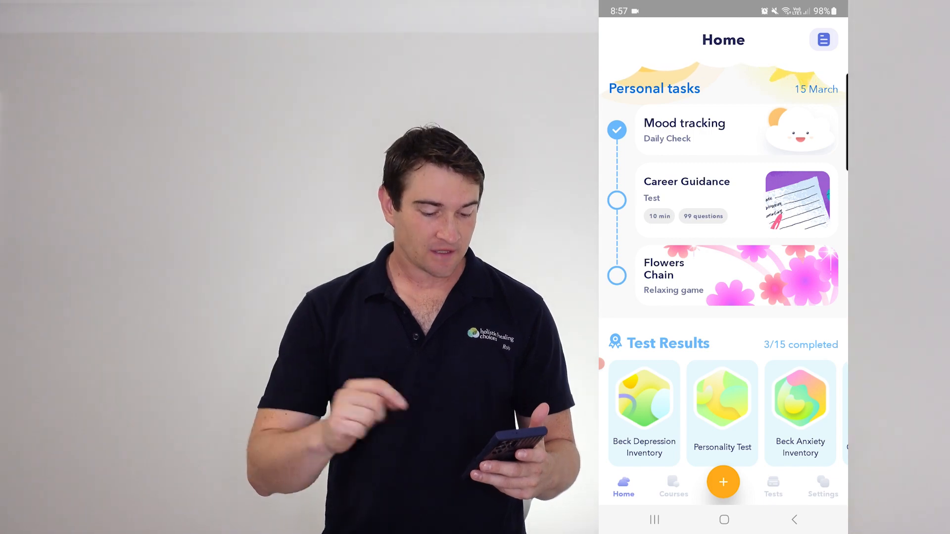
{"action": "scroll", "scroll_direction": "down", "scroll_amount": 3}
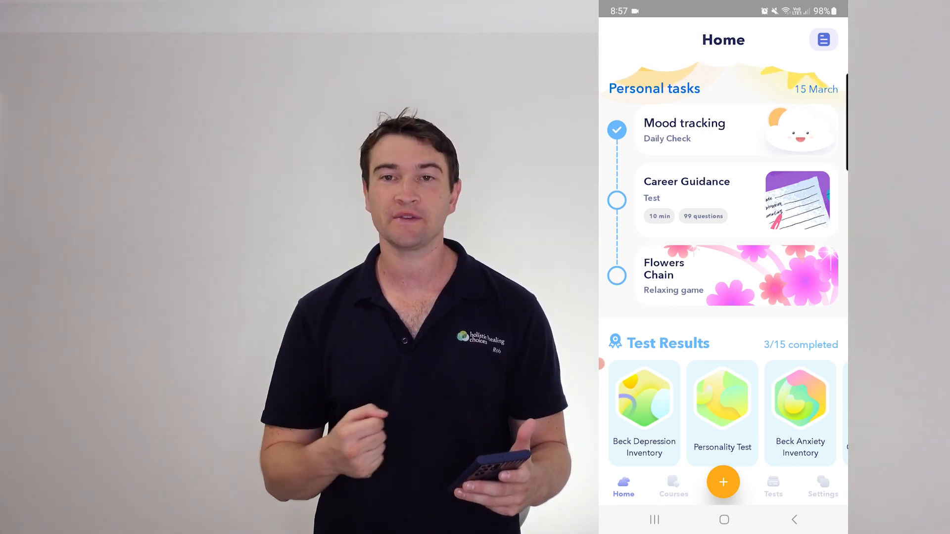
{"action": "left_click", "coordinate": [822, 39]}
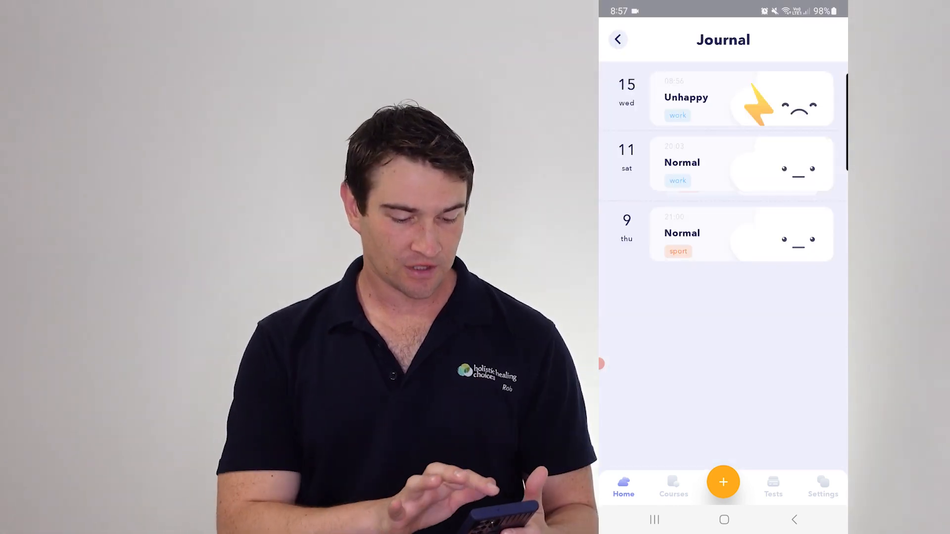
{"action": "left_click", "coordinate": [617, 40]}
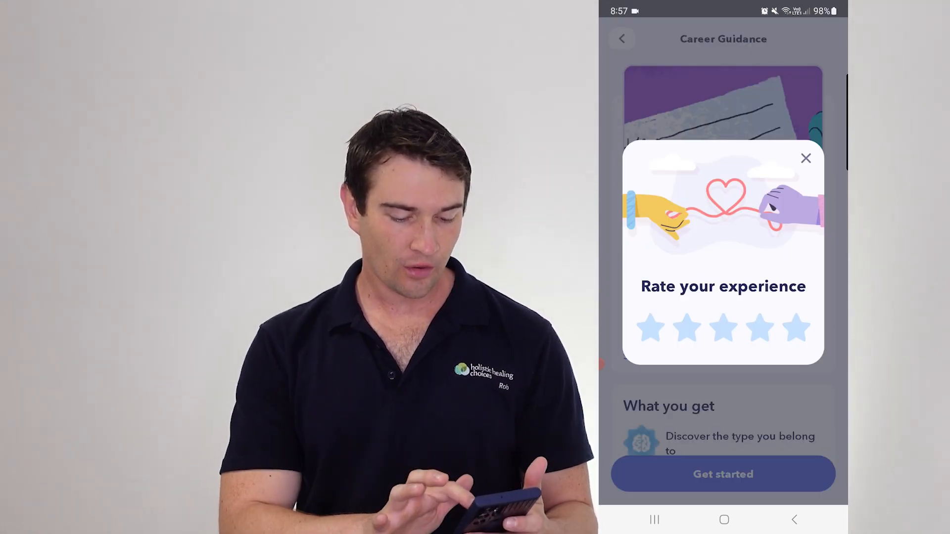
{"action": "left_click", "coordinate": [806, 158]}
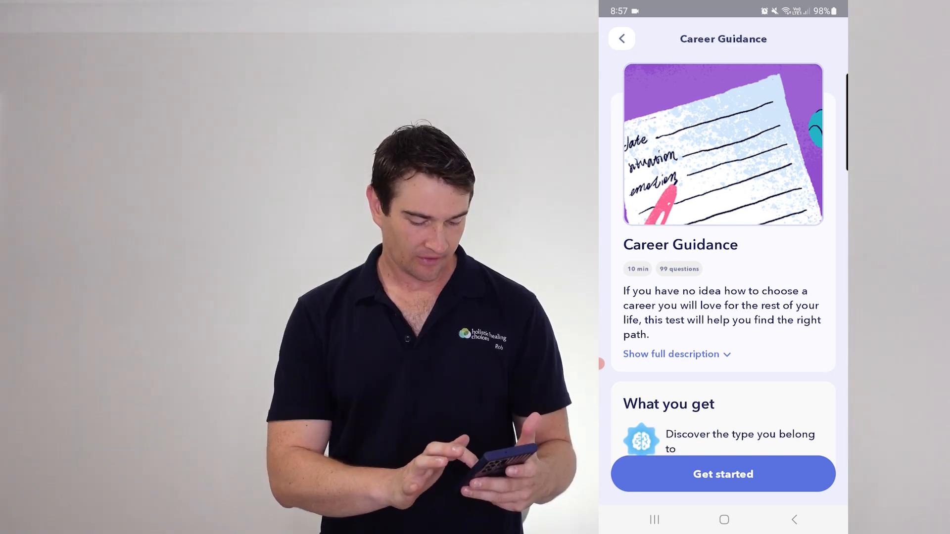
{"action": "left_click", "coordinate": [722, 474]}
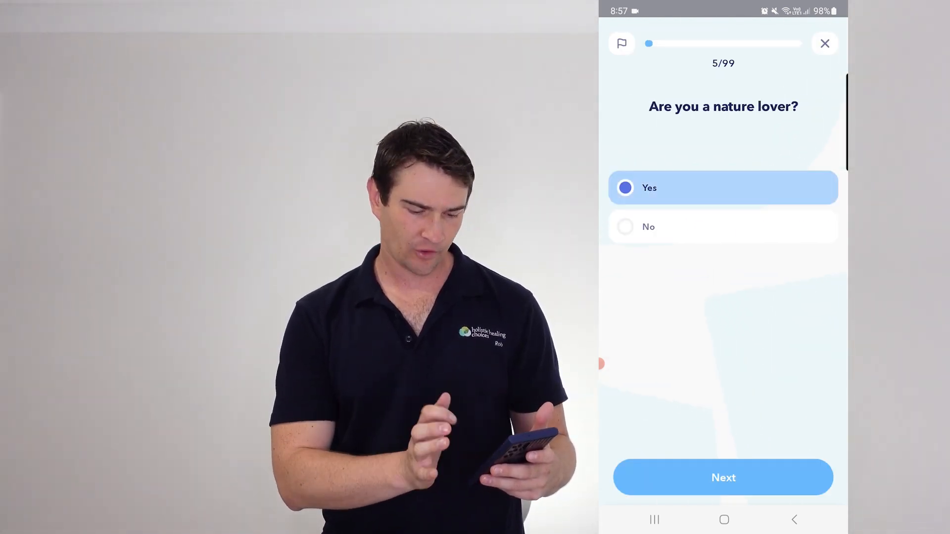
{"action": "left_click", "coordinate": [722, 476]}
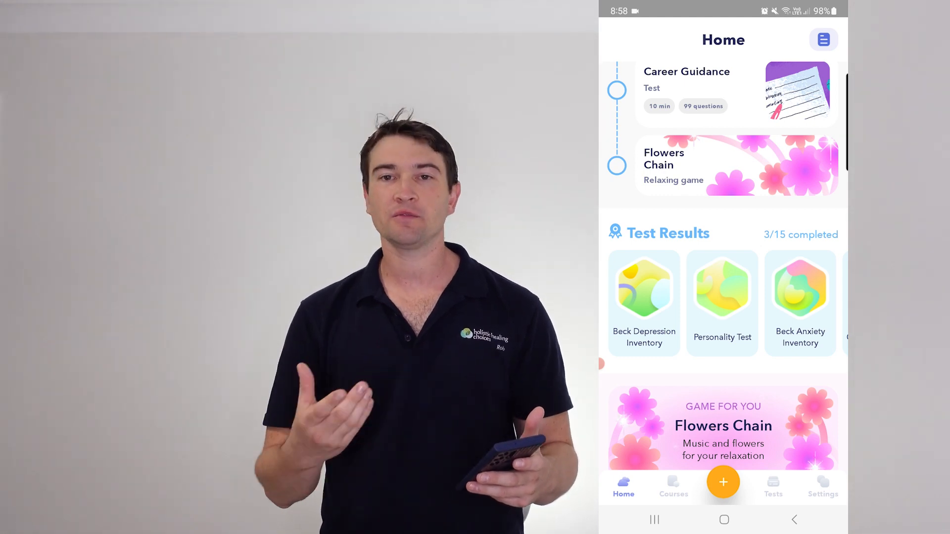
{"action": "left_click", "coordinate": [643, 288]}
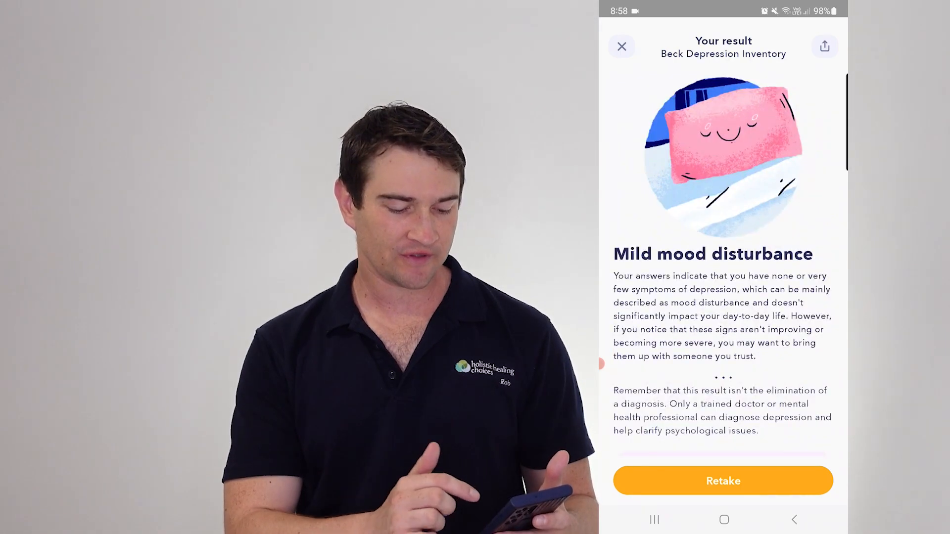
{"action": "left_click", "coordinate": [621, 46]}
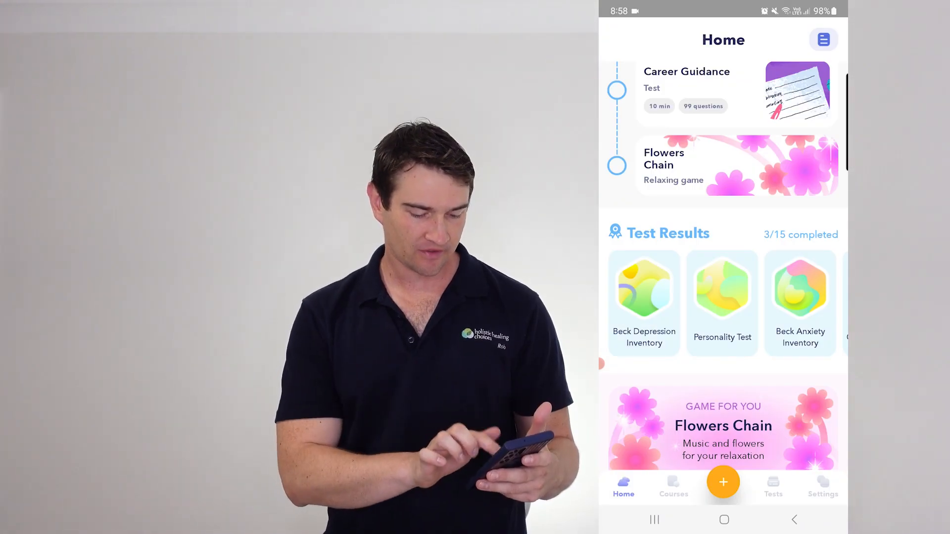
{"action": "left_click", "coordinate": [721, 288]}
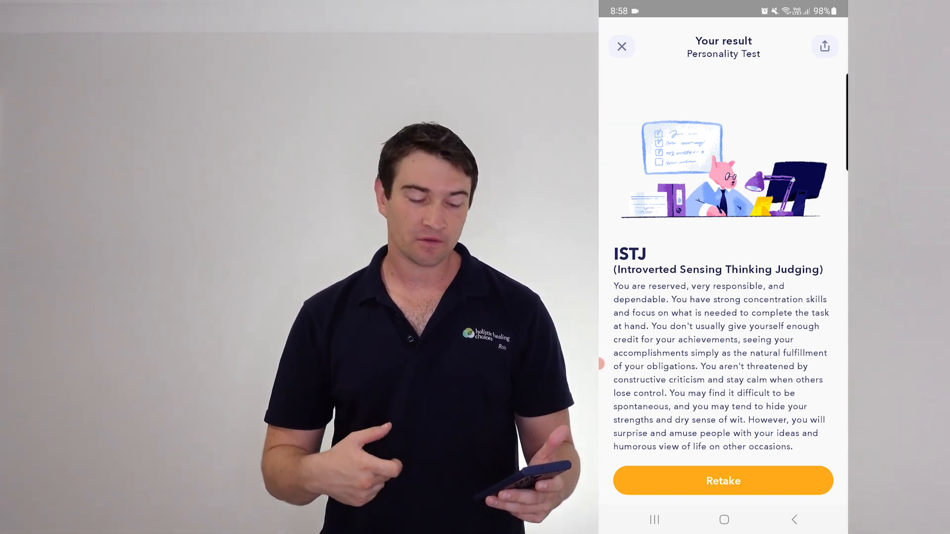
{"action": "scroll", "scroll_direction": "down", "scroll_amount": 3}
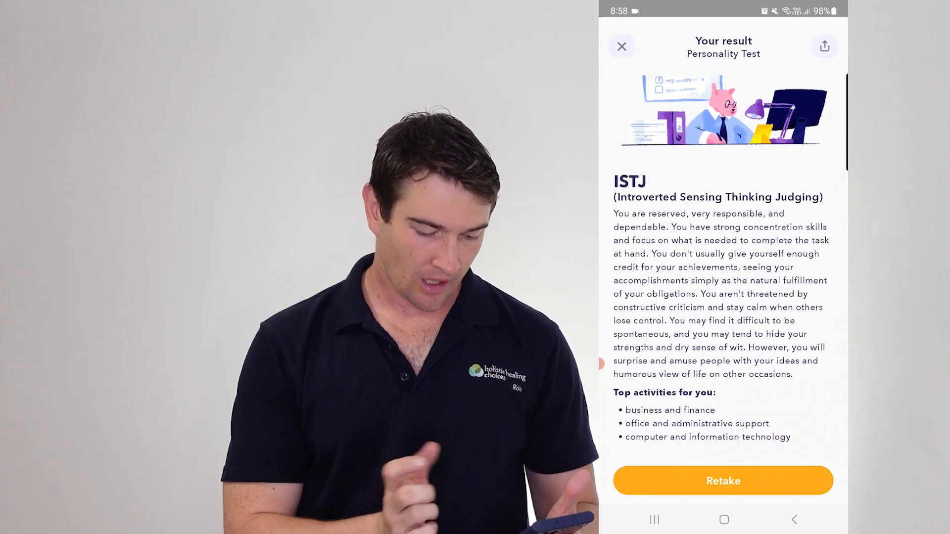
{"action": "scroll", "scroll_direction": "down", "scroll_amount": 3}
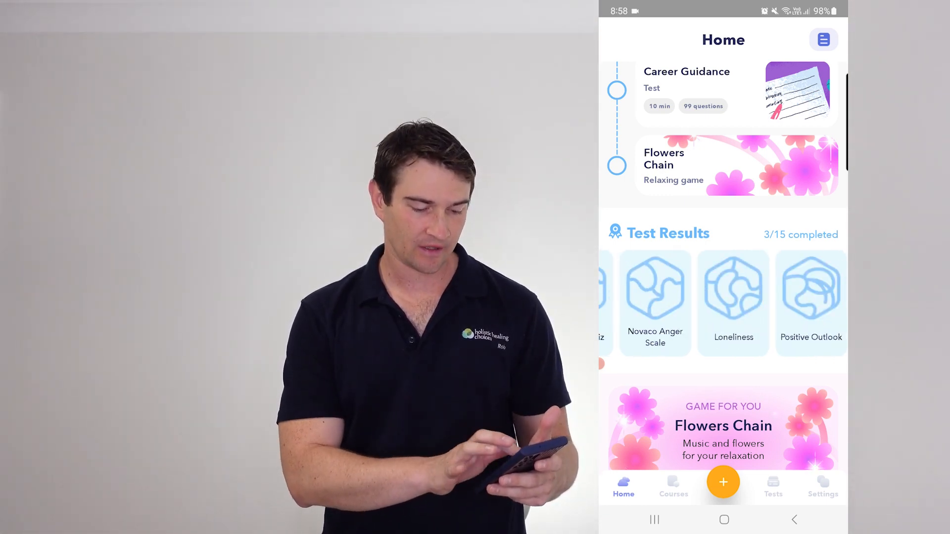
{"action": "scroll", "scroll_direction": "down", "scroll_amount": 3}
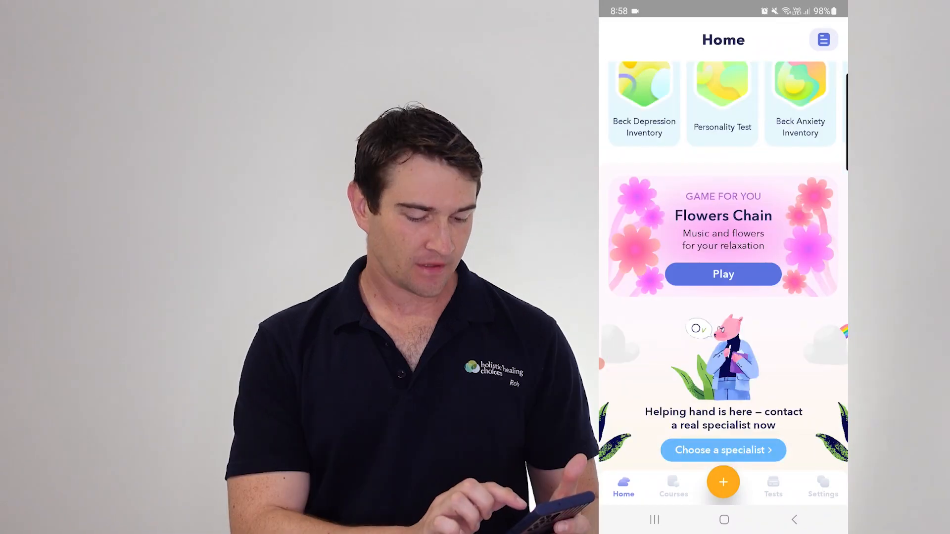
- Play a short Flowers Chain round, tapping flowers to extend the chain, then return Home
{"action": "left_click", "coordinate": [722, 274]}
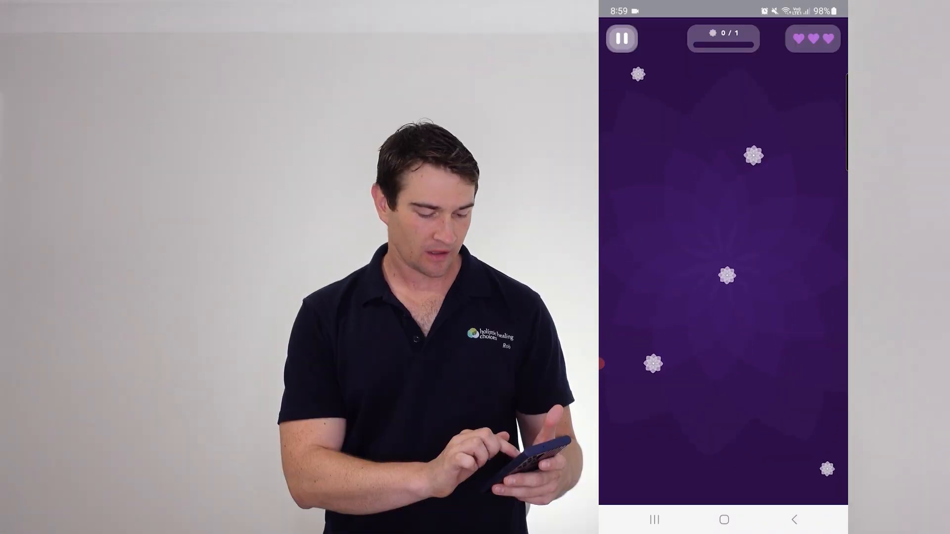
{"action": "left_click", "coordinate": [649, 360]}
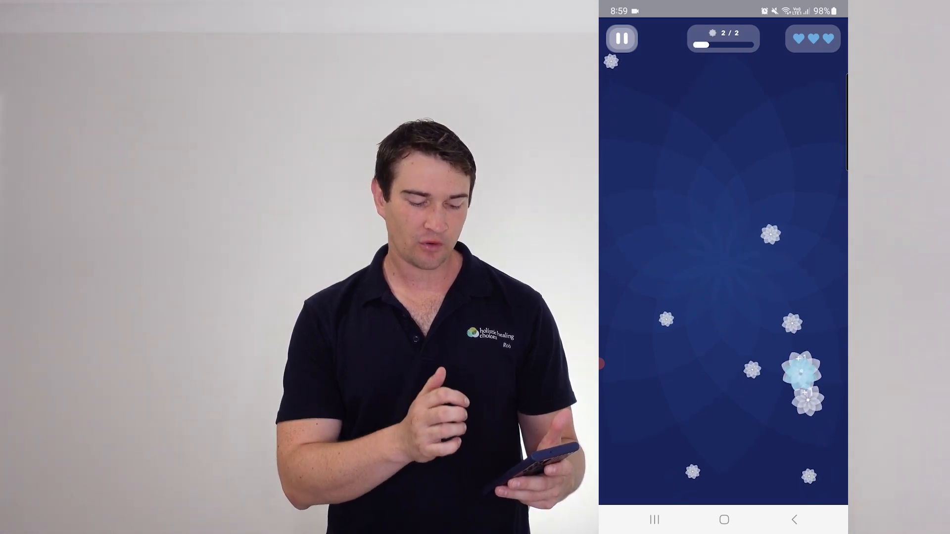
{"action": "left_click", "coordinate": [800, 369]}
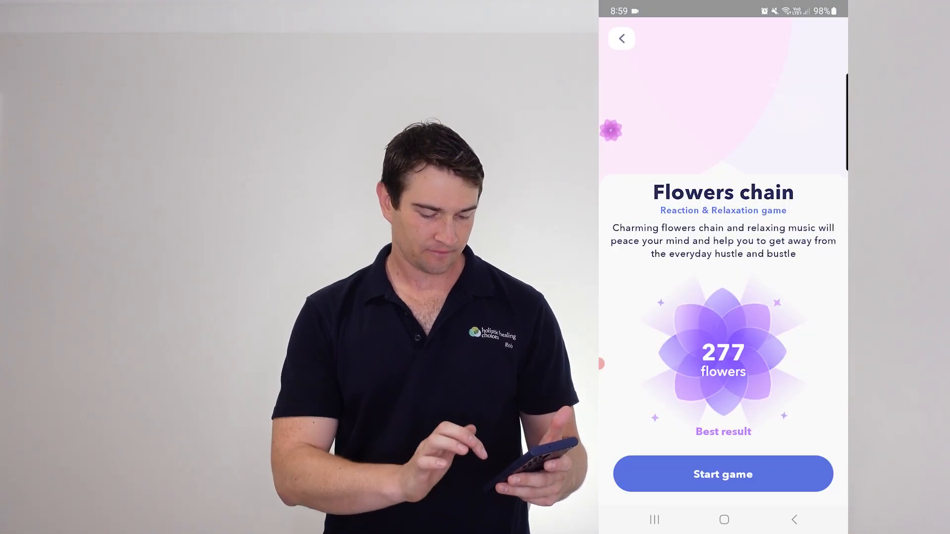
{"action": "left_click", "coordinate": [621, 39]}
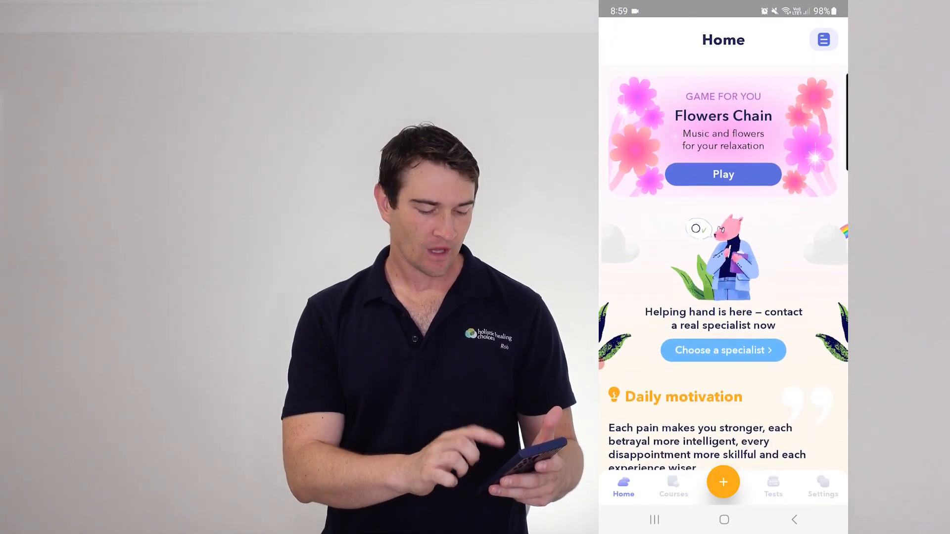
- Browse the Home feed and Settings, then reach the Why We Feel Sad course overview
{"action": "scroll", "scroll_direction": "down", "scroll_amount": 3}
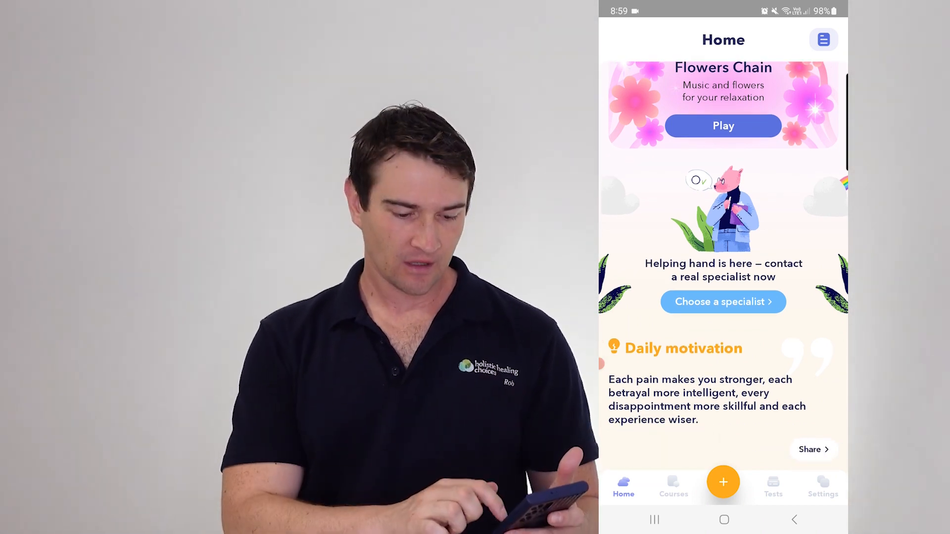
{"action": "scroll", "scroll_direction": "down", "scroll_amount": 3}
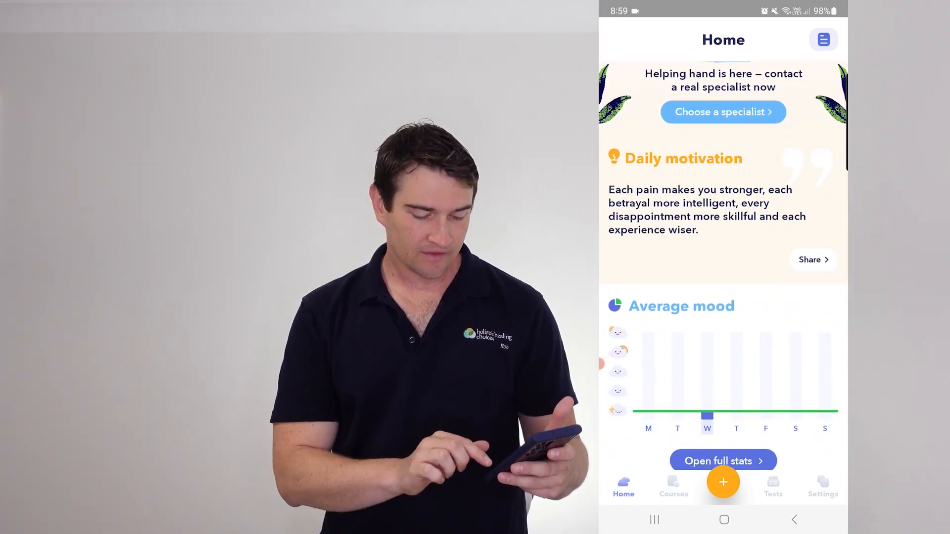
{"action": "left_click", "coordinate": [822, 484]}
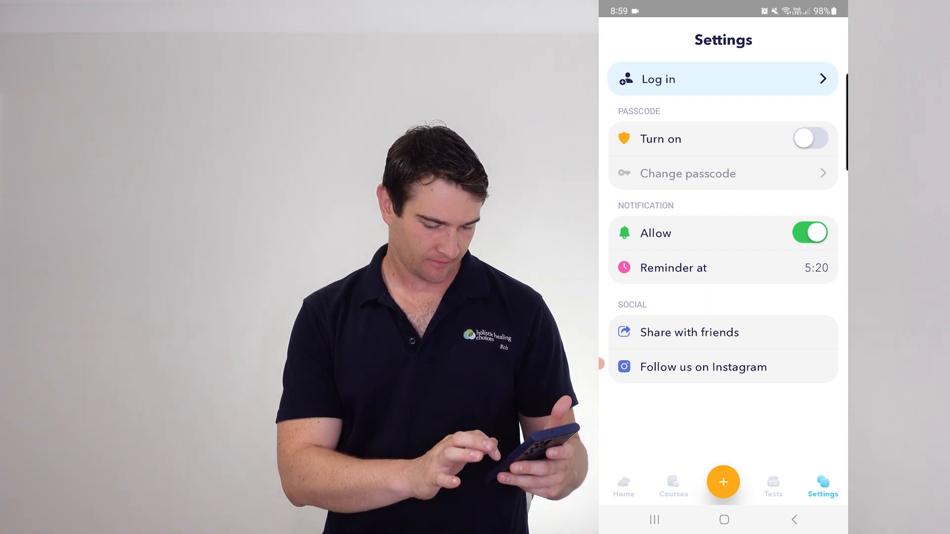
{"action": "left_click", "coordinate": [672, 485]}
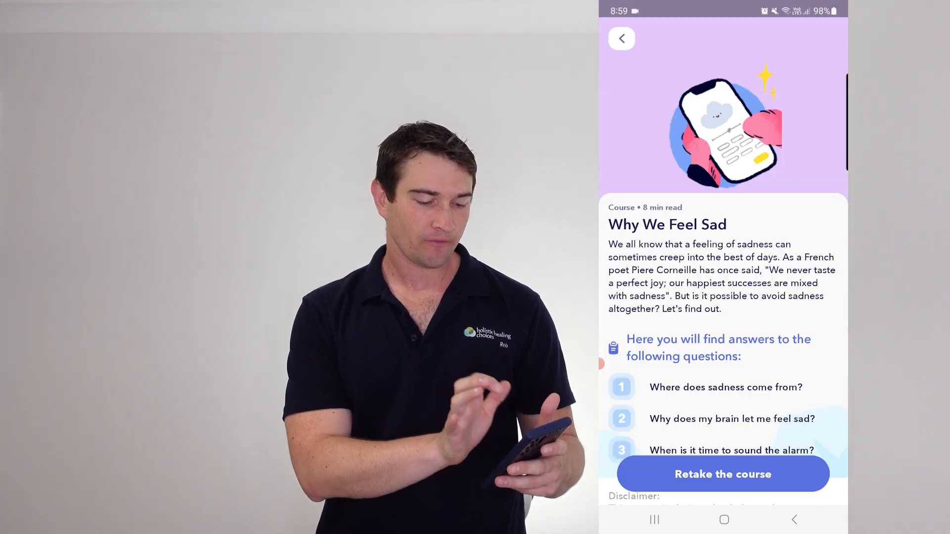
- Retake and finish the Why We Feel Sad course quiz, leaving its completion screen
{"action": "left_click", "coordinate": [722, 474]}
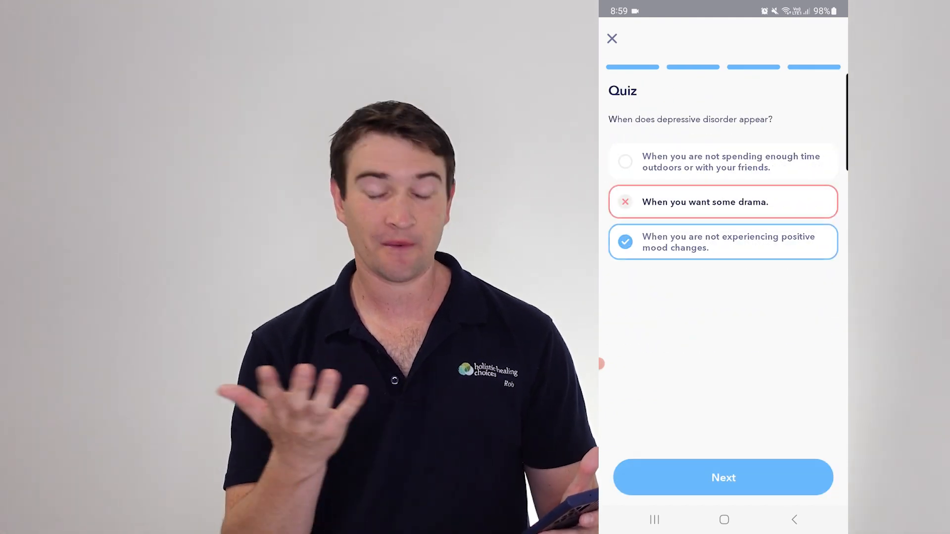
{"action": "left_click", "coordinate": [722, 477]}
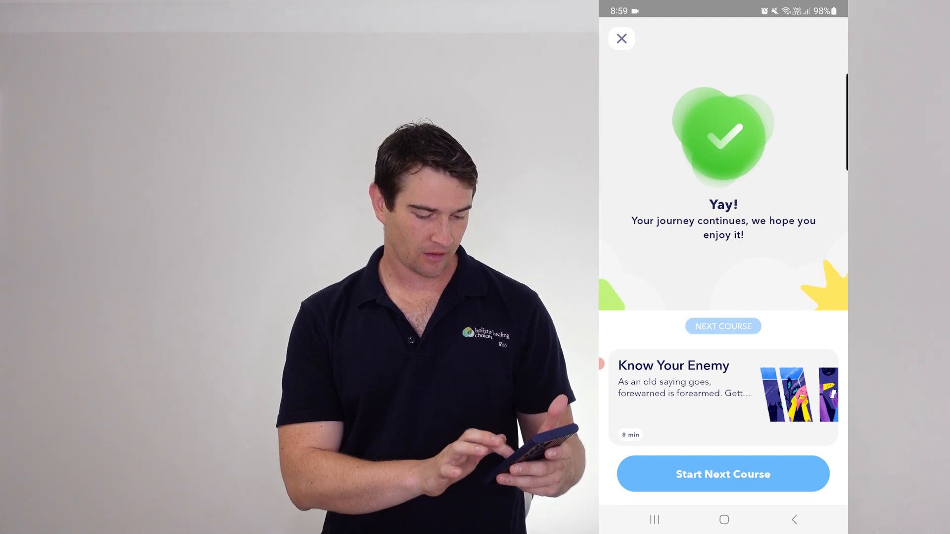
{"action": "left_click", "coordinate": [722, 473]}
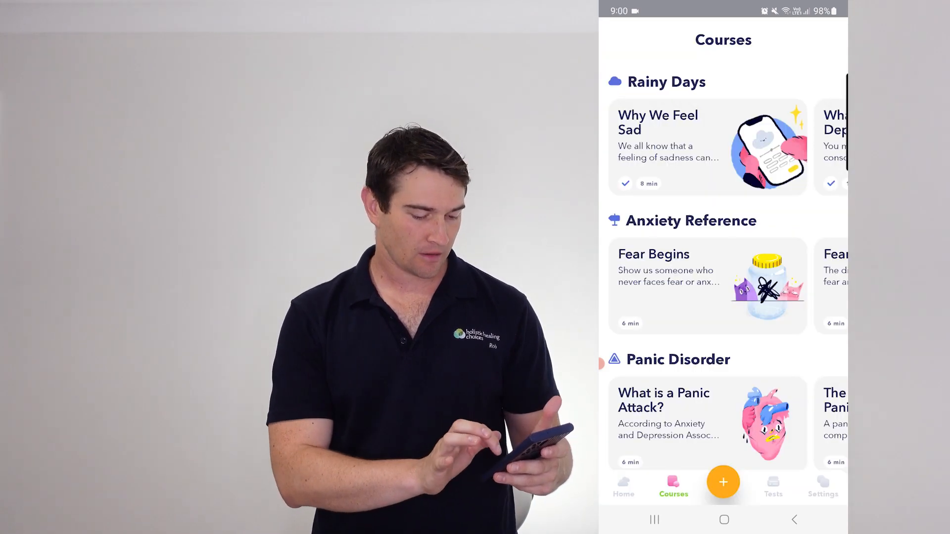
- Browse down the Courses list and switch to the Tests page
{"action": "scroll", "scroll_direction": "down", "scroll_amount": 3}
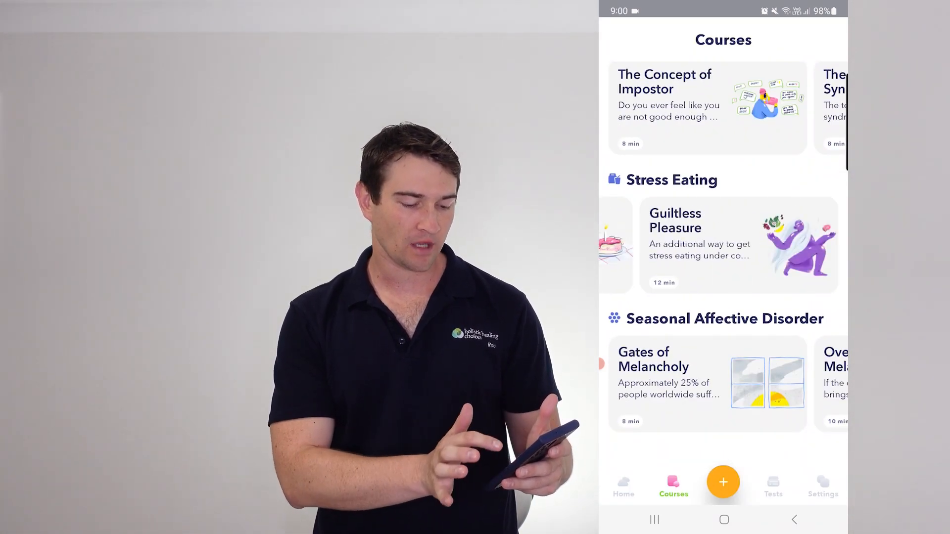
{"action": "scroll", "scroll_direction": "down", "scroll_amount": 3}
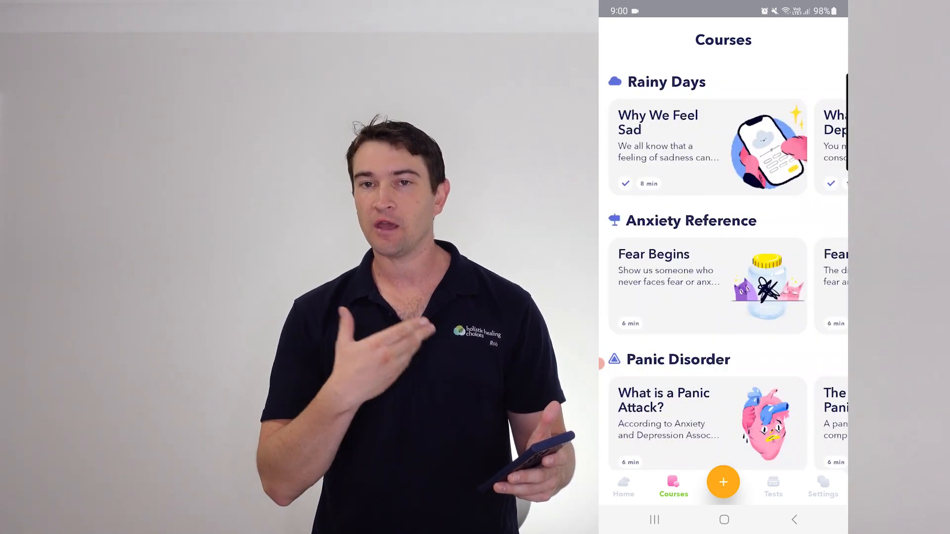
{"action": "scroll", "scroll_direction": "down", "scroll_amount": 3}
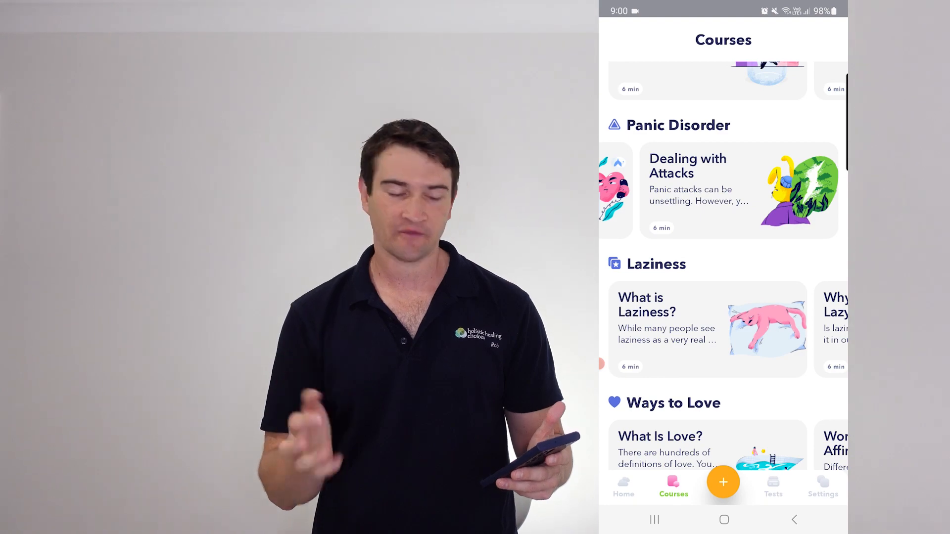
{"action": "left_click", "coordinate": [772, 486]}
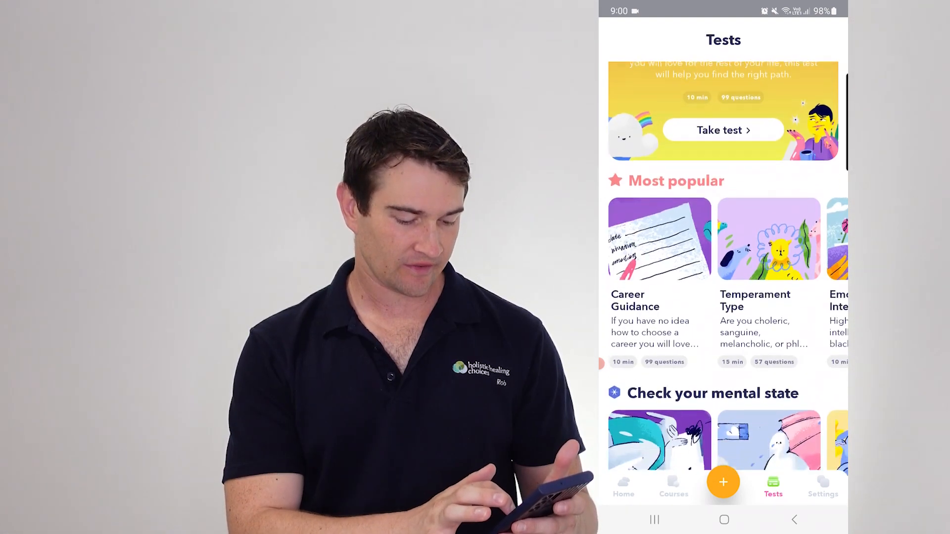
- Browse the Tests list, detour to the Home feed, and come back to Tests
{"action": "scroll", "scroll_direction": "down", "scroll_amount": 3}
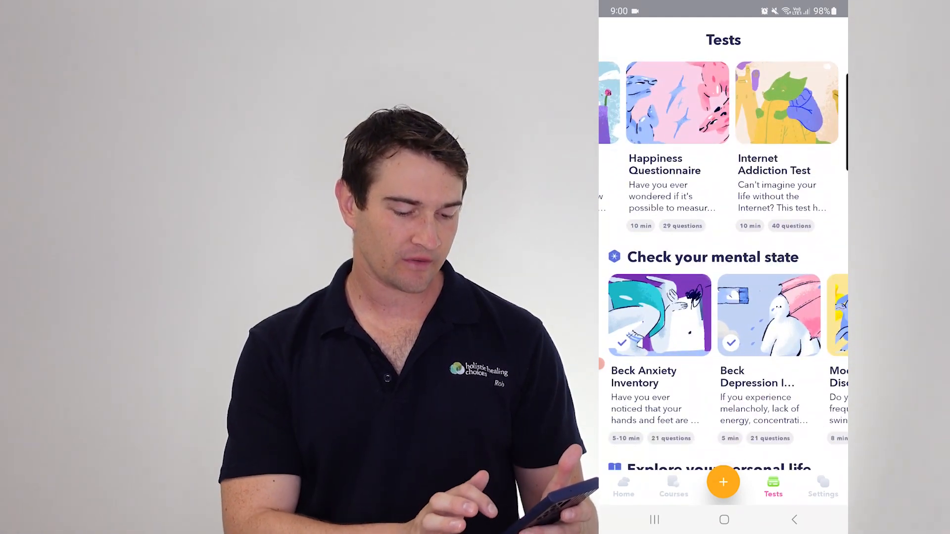
{"action": "scroll", "scroll_direction": "down", "scroll_amount": 3}
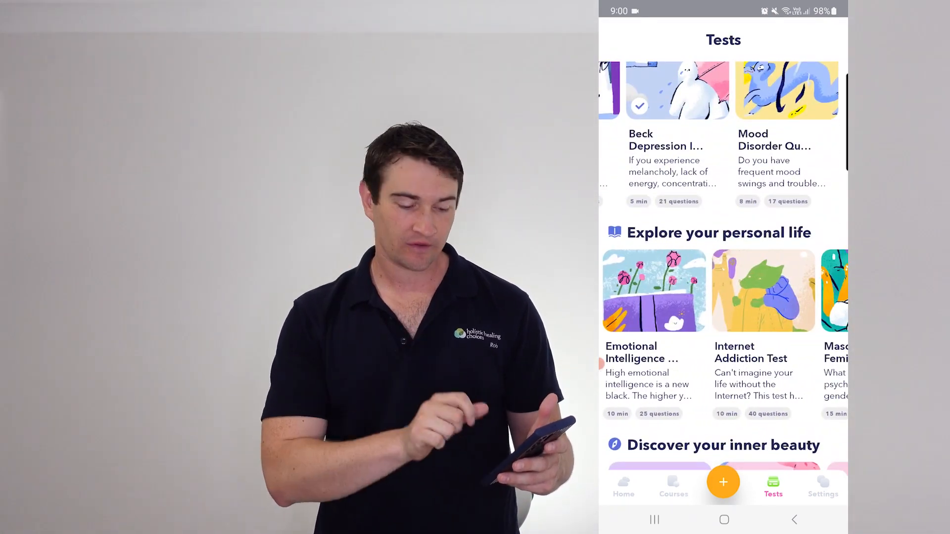
{"action": "scroll", "scroll_direction": "down", "scroll_amount": 3}
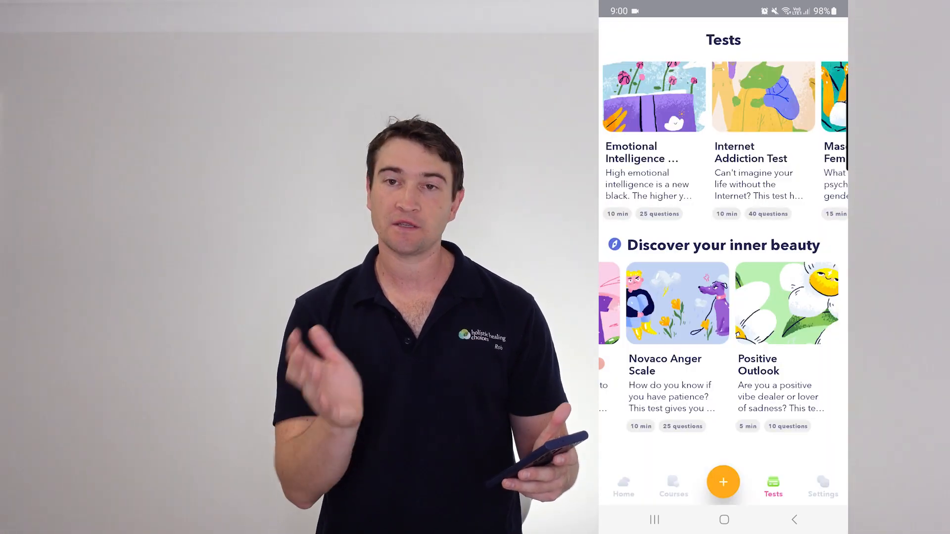
{"action": "left_click", "coordinate": [622, 485]}
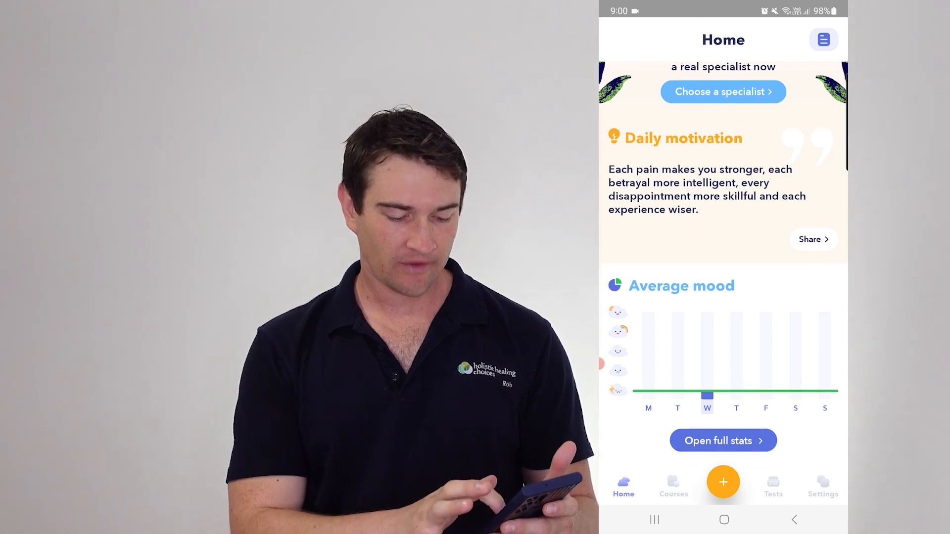
{"action": "scroll", "scroll_direction": "down", "scroll_amount": 3}
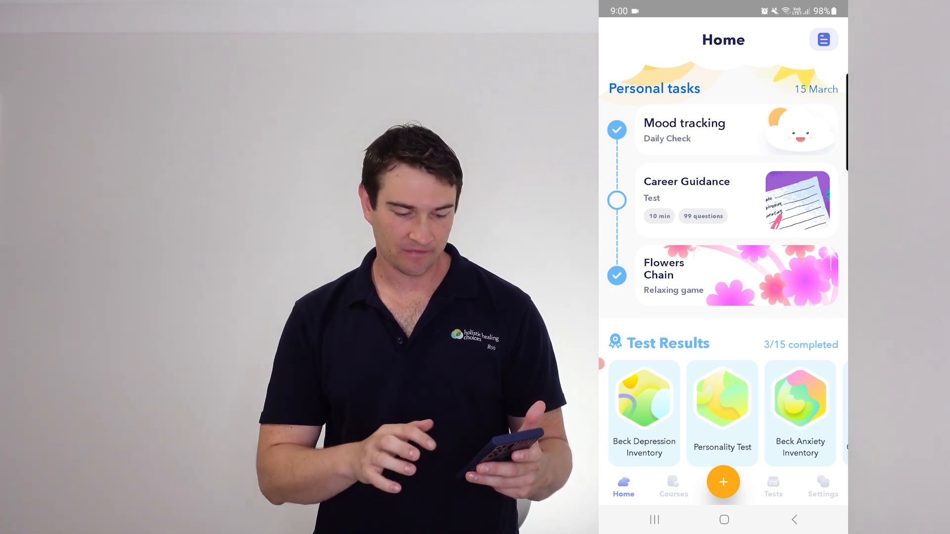
{"action": "left_click", "coordinate": [772, 485]}
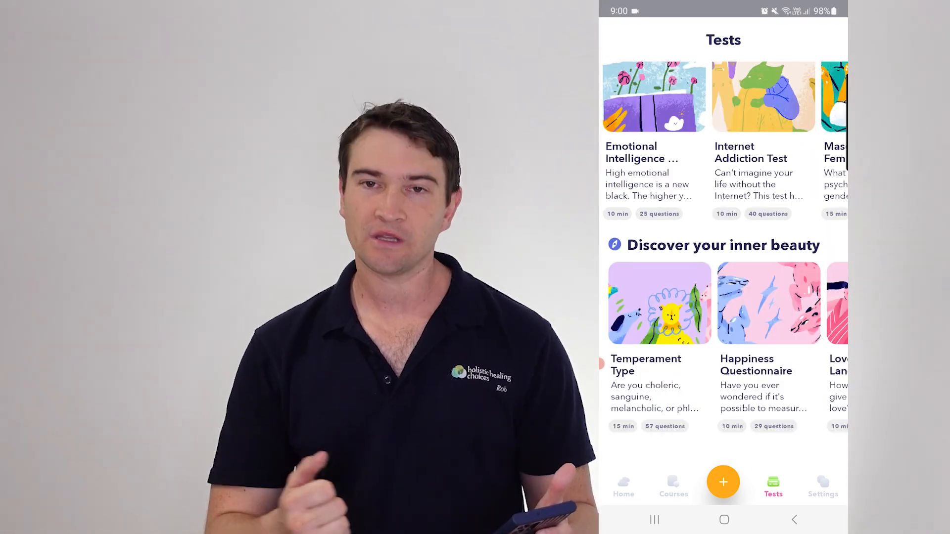
- Begin the Emotional Intelligence Self-Assessment, reaching question 1 of 25
{"action": "left_click", "coordinate": [652, 97]}
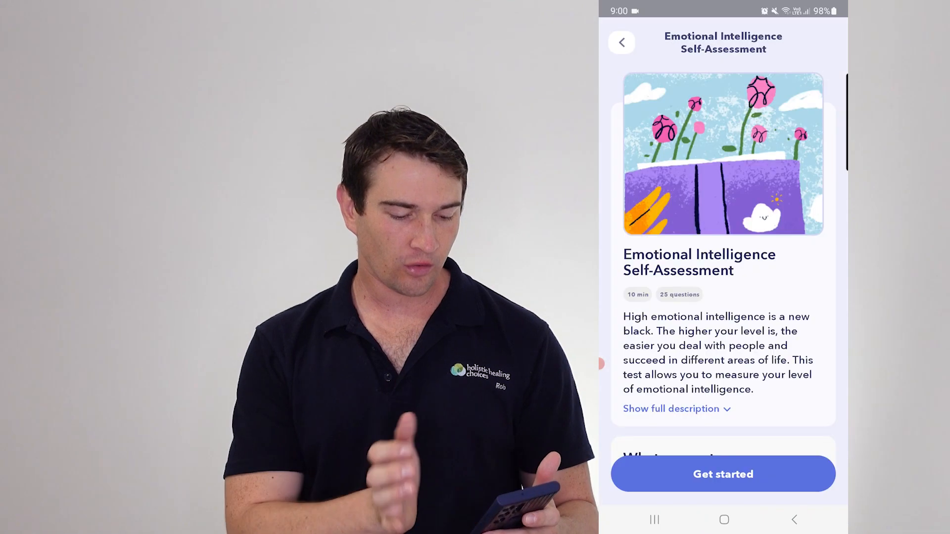
{"action": "left_click", "coordinate": [723, 473]}
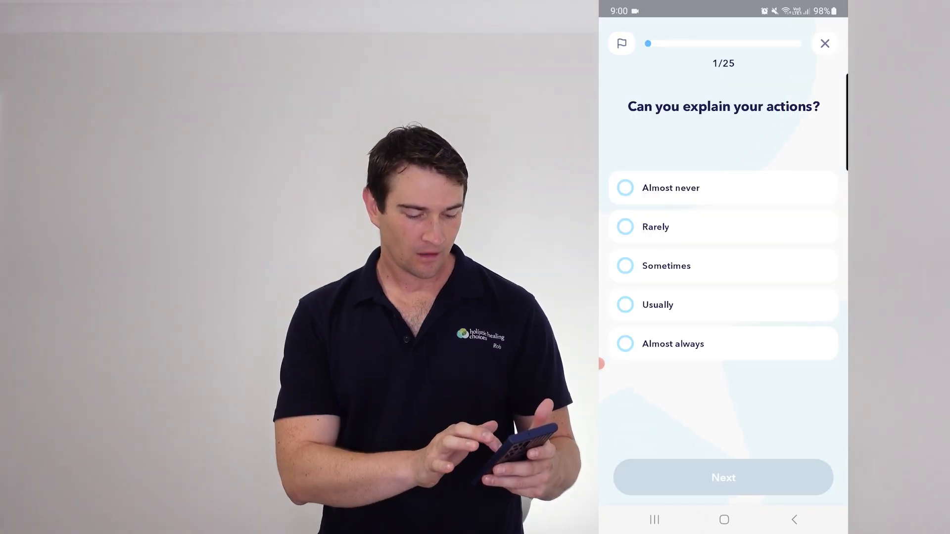